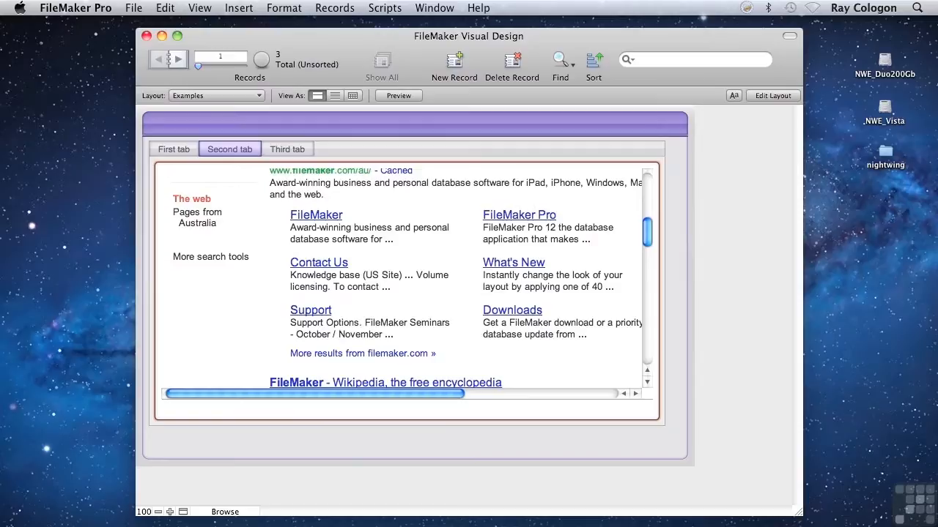
mouse_move(302, 167)
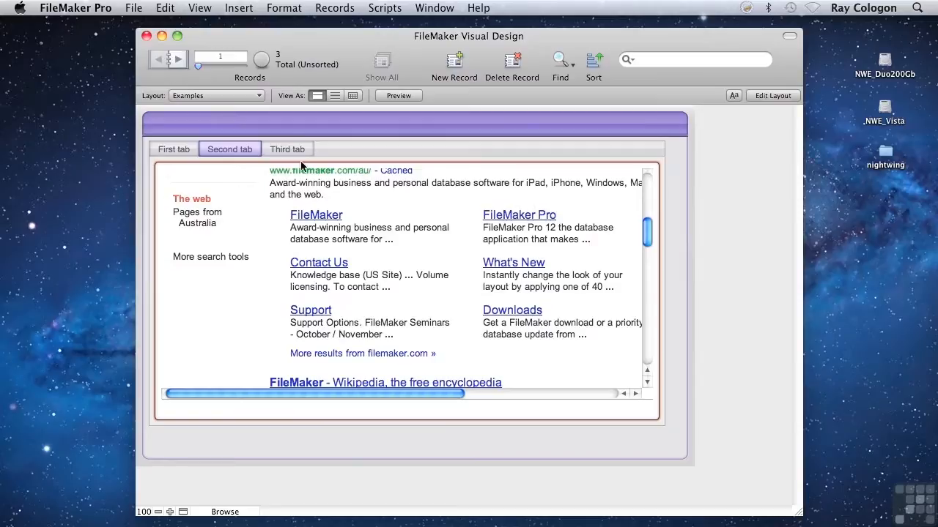
Enter Layout mode on the Examples layout via View > Layout Mode
click(199, 9)
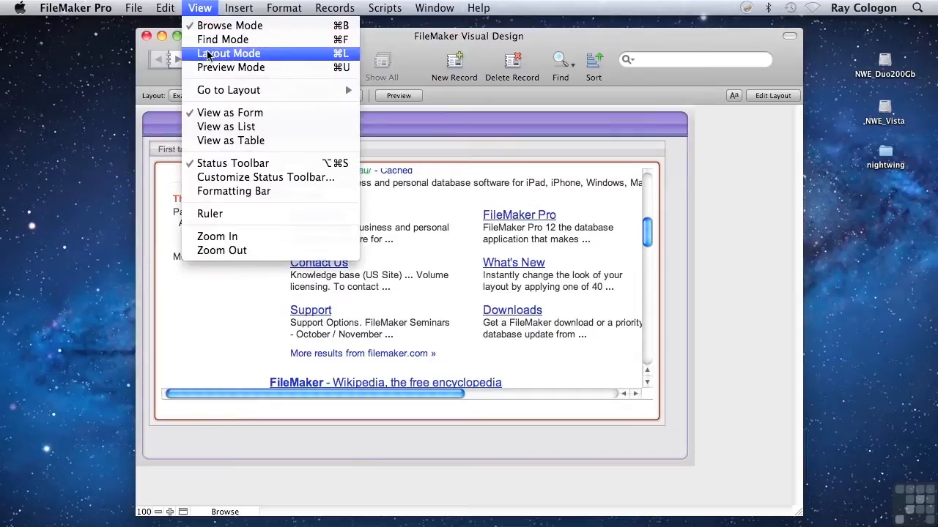
click(229, 52)
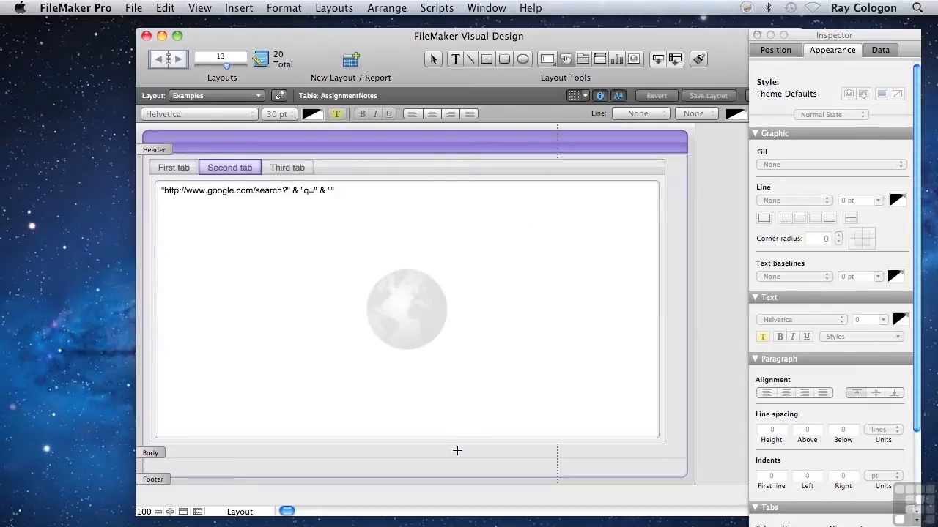
Draw a button about 250 points wide beneath the web viewer at the body's bottom
drag(466, 451, 562, 460)
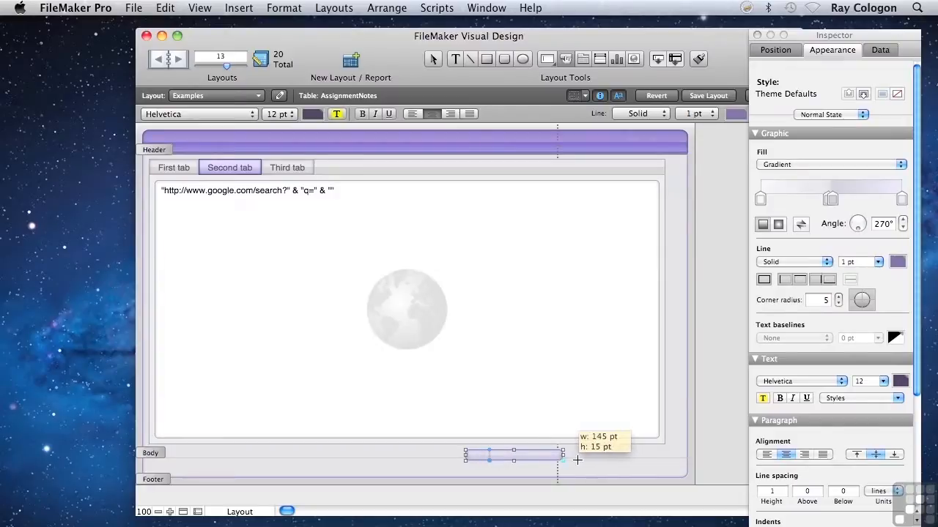
drag(562, 460, 647, 465)
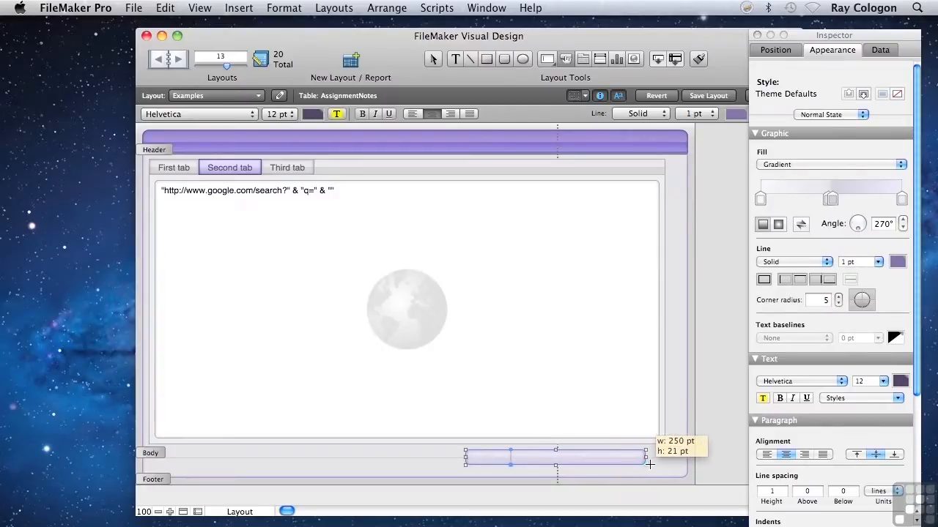
drag(645, 466, 665, 469)
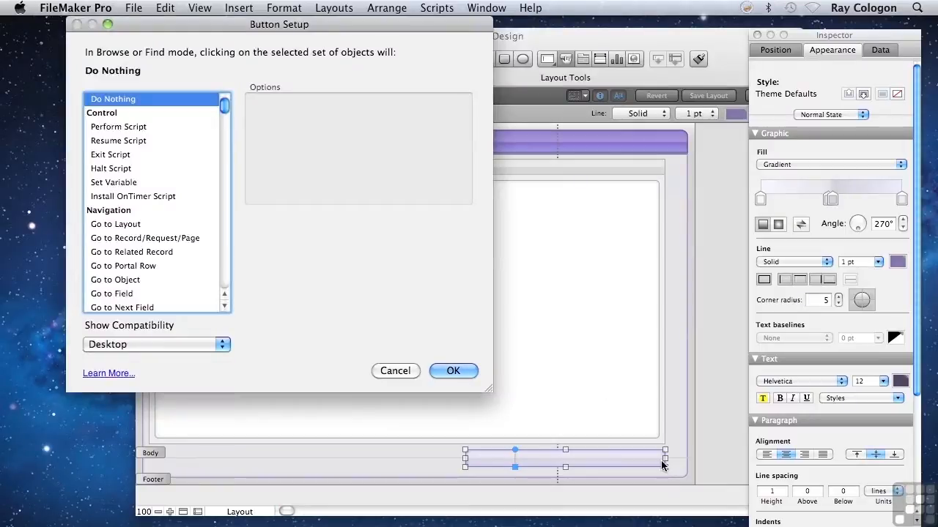
mouse_move(146, 202)
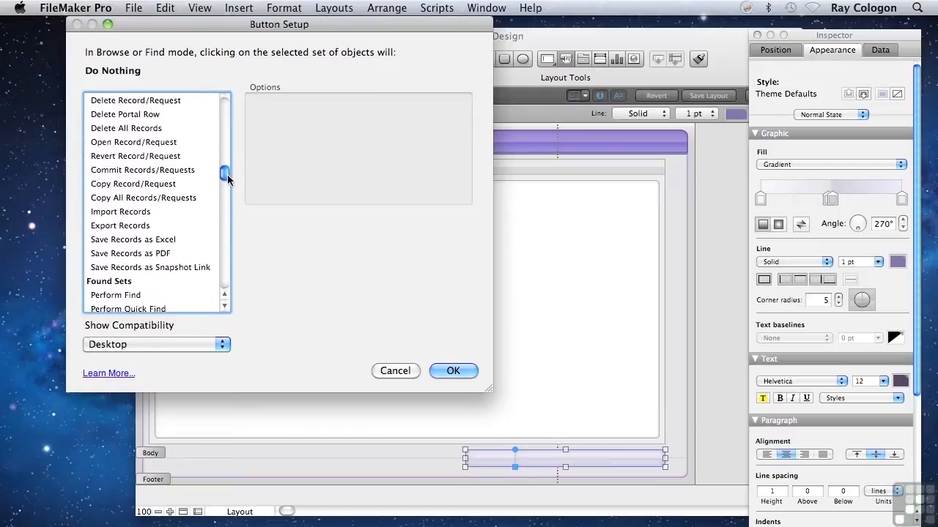
Choose Perform Script as the new button's action in Button Setup
scroll(up, 3)
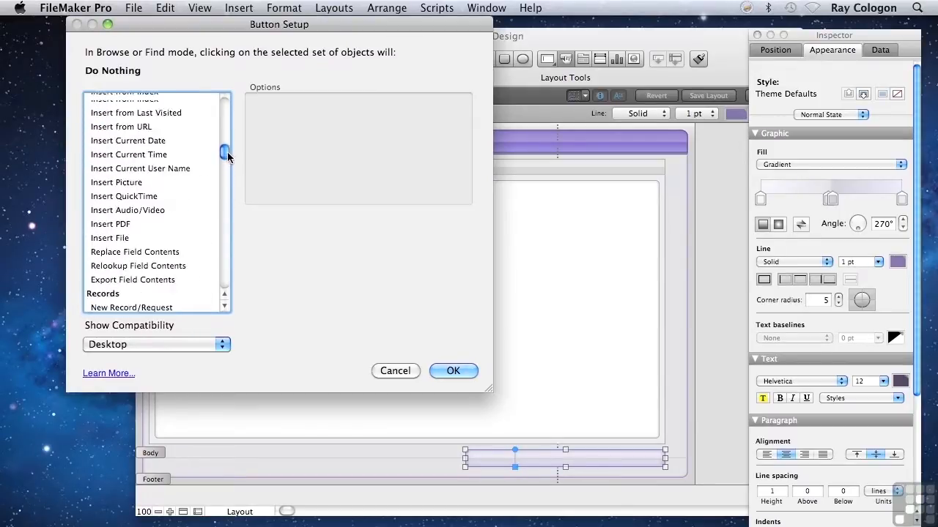
scroll(up, 3)
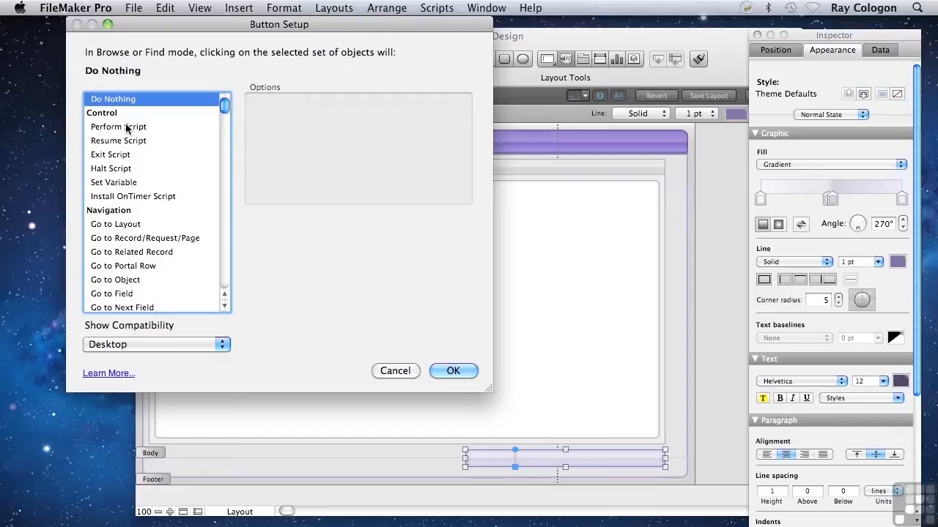
click(117, 126)
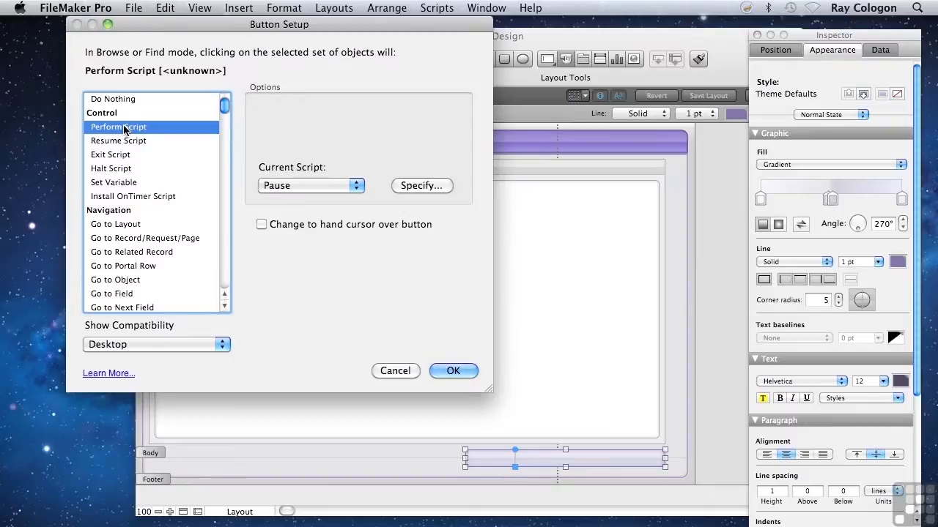
mouse_move(189, 128)
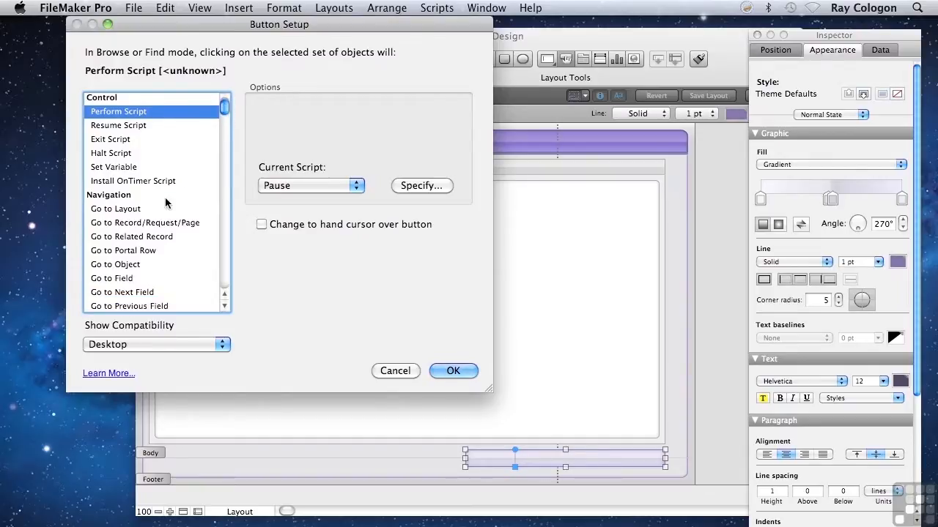
Change the action to Go to Layout targeting the Notes 3 layout
click(114, 208)
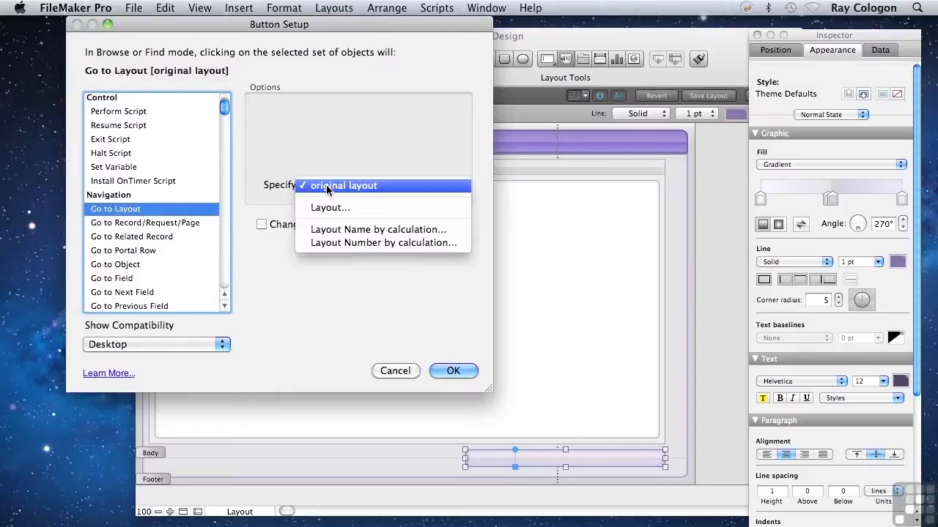
mouse_move(328, 208)
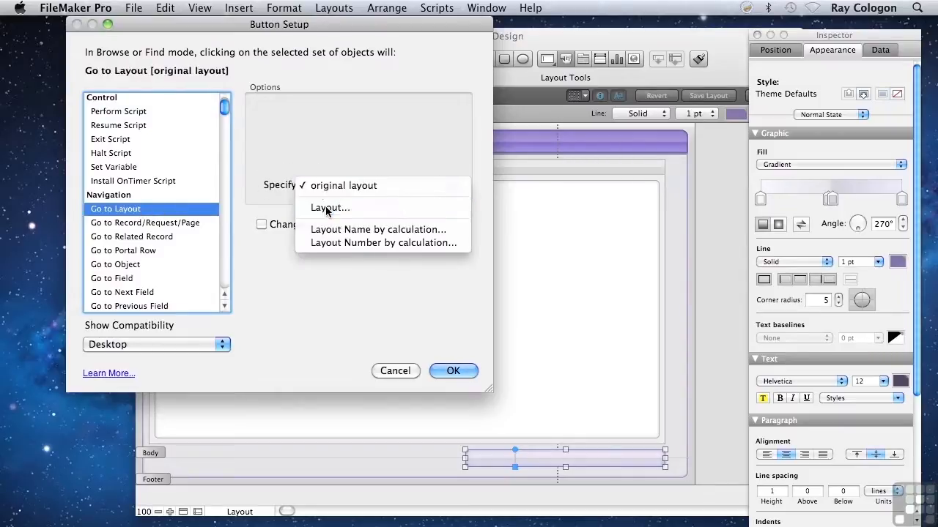
click(330, 208)
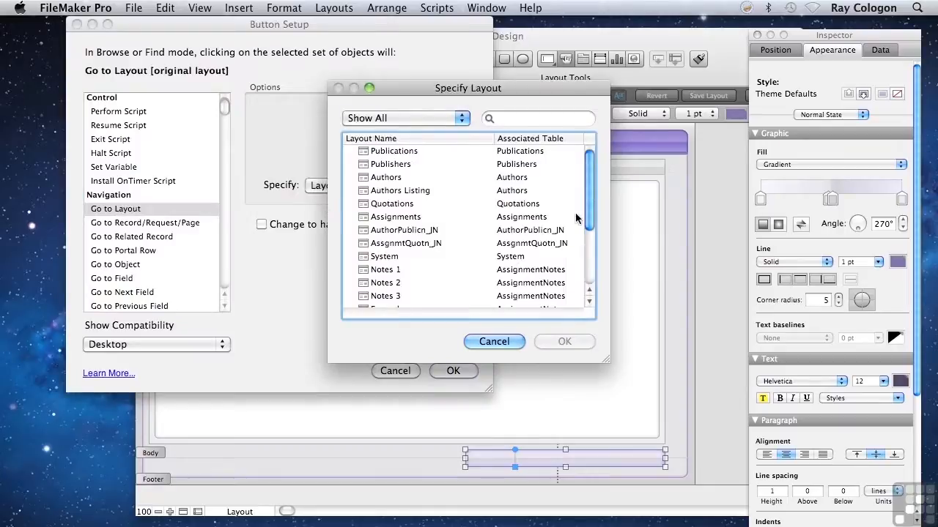
scroll(down, 3)
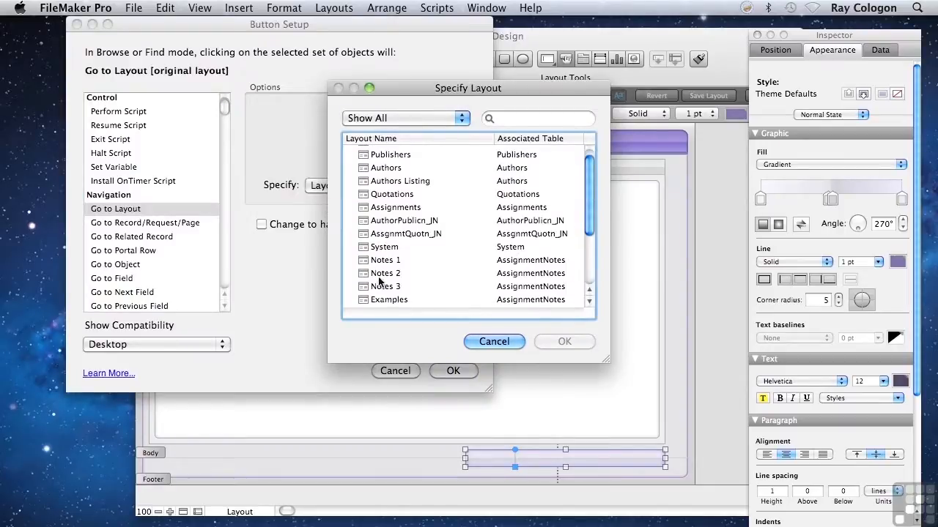
click(385, 285)
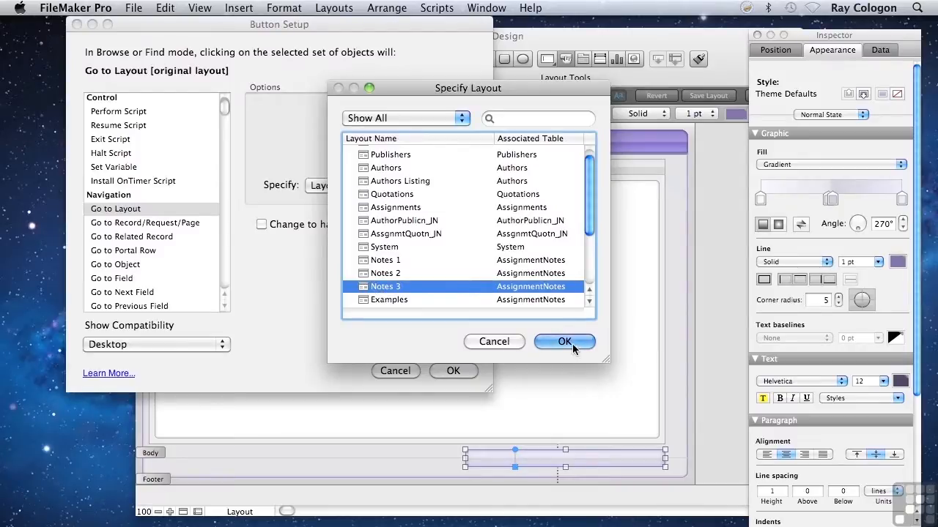
click(564, 341)
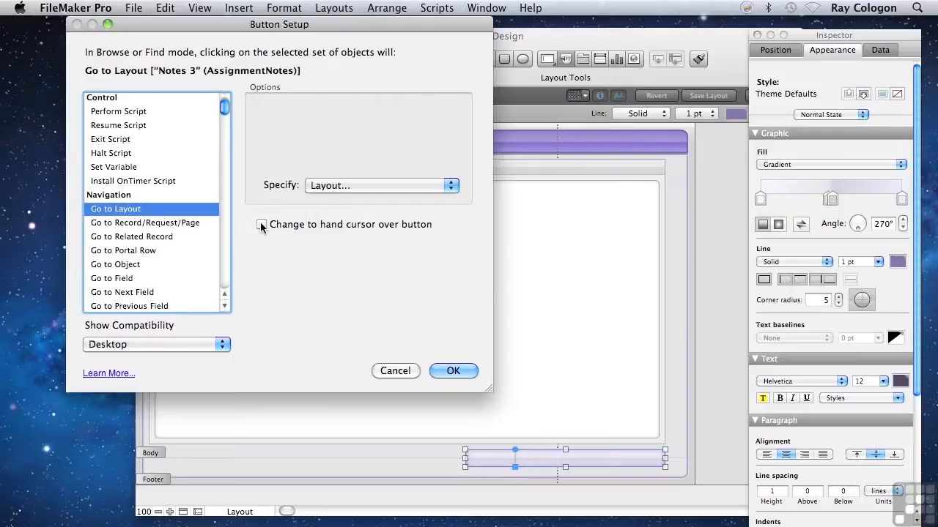
Enable 'Change to hand cursor over button' and confirm the Button Setup
click(260, 224)
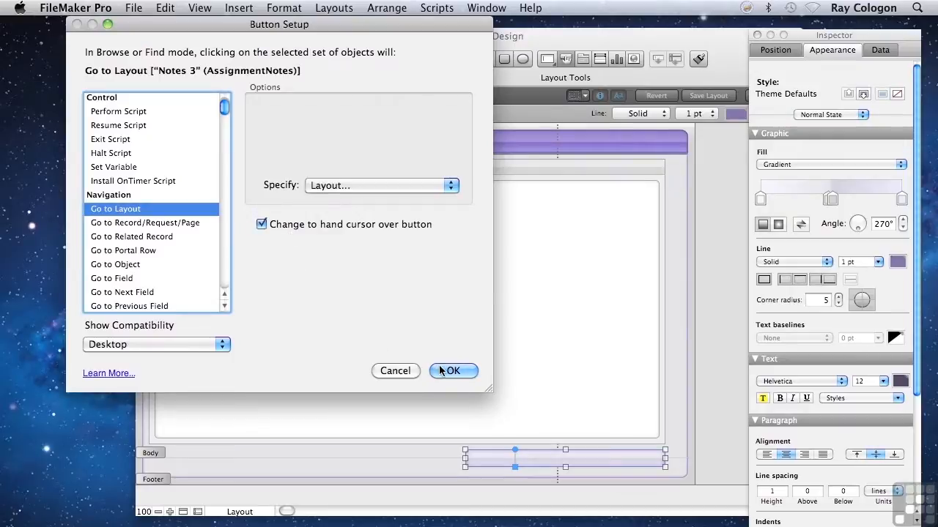
click(451, 370)
text(<< Previous Layout)
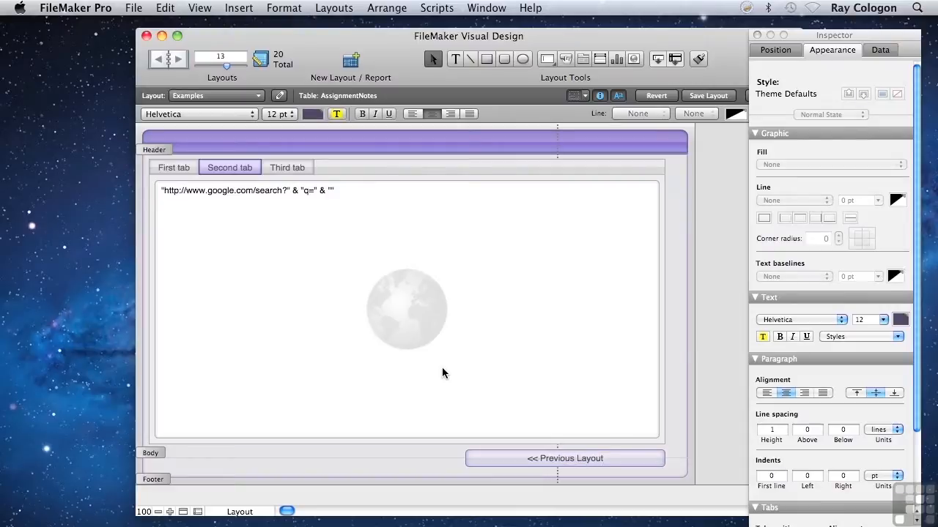
Shrink the << Previous Layout button from its left side to about 211 by 24 points
click(566, 457)
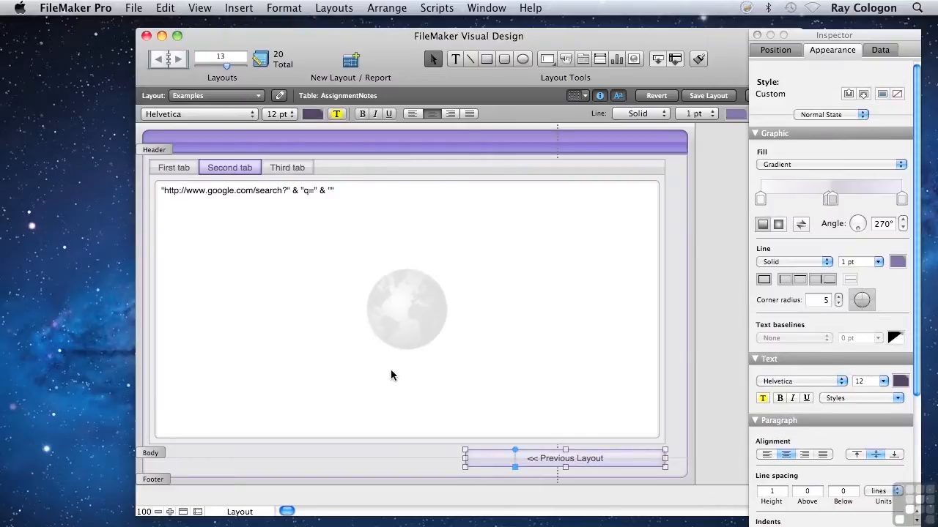
mouse_move(463, 466)
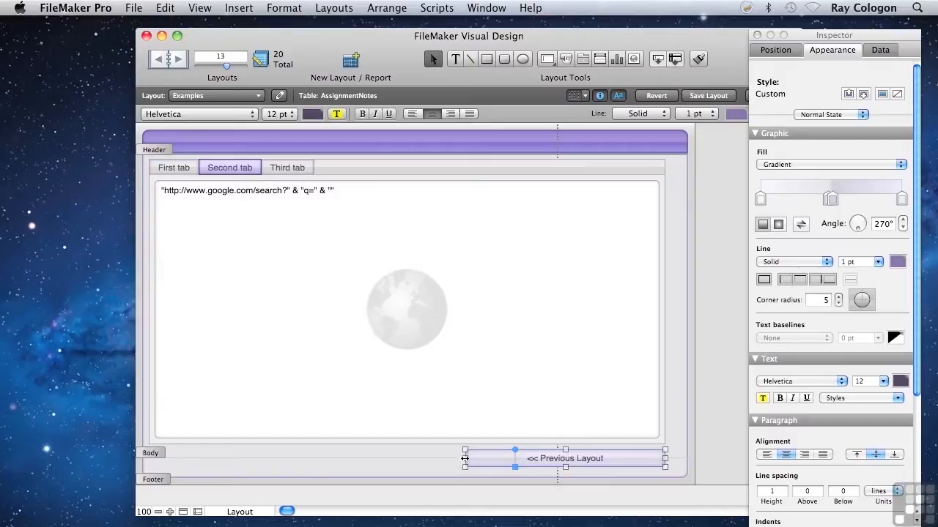
drag(466, 457, 506, 457)
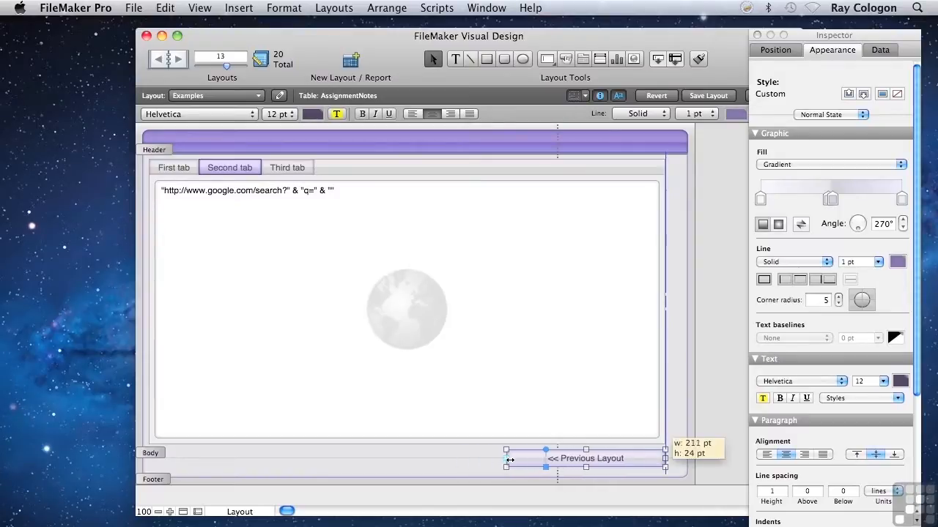
drag(505, 457, 551, 457)
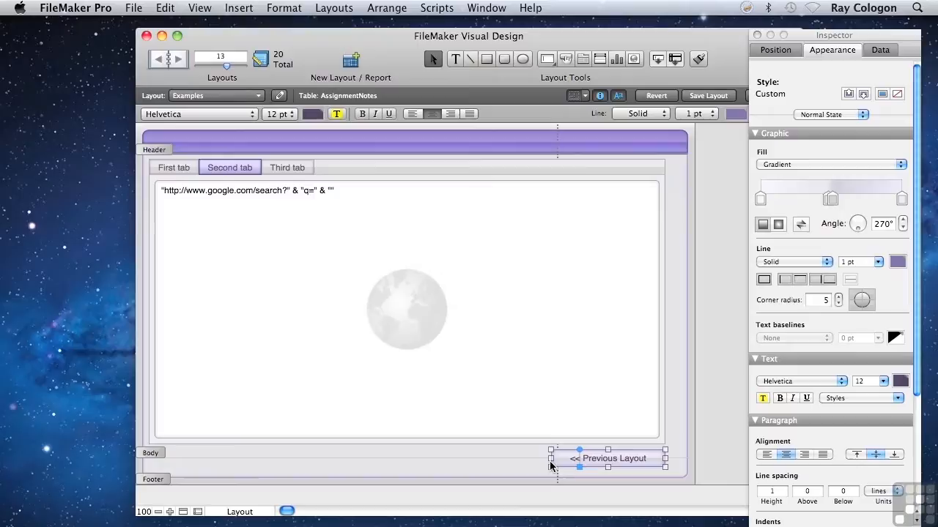
click(200, 8)
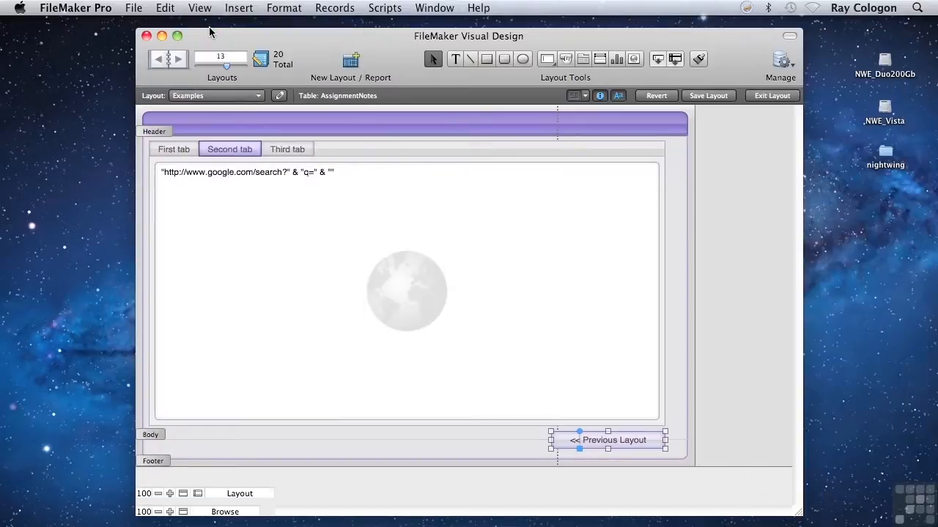
Exit to Browse mode and use the << Previous Layout button to open Notes 3
click(770, 95)
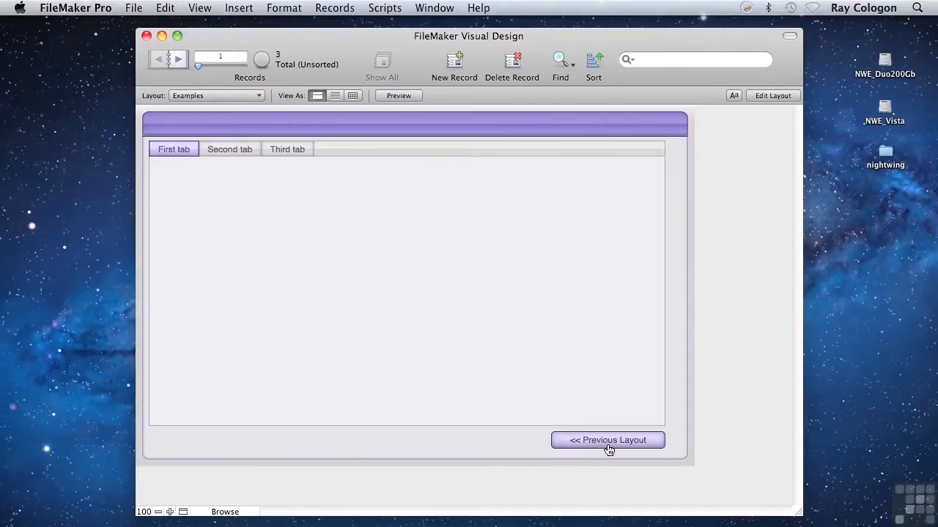
mouse_move(594, 455)
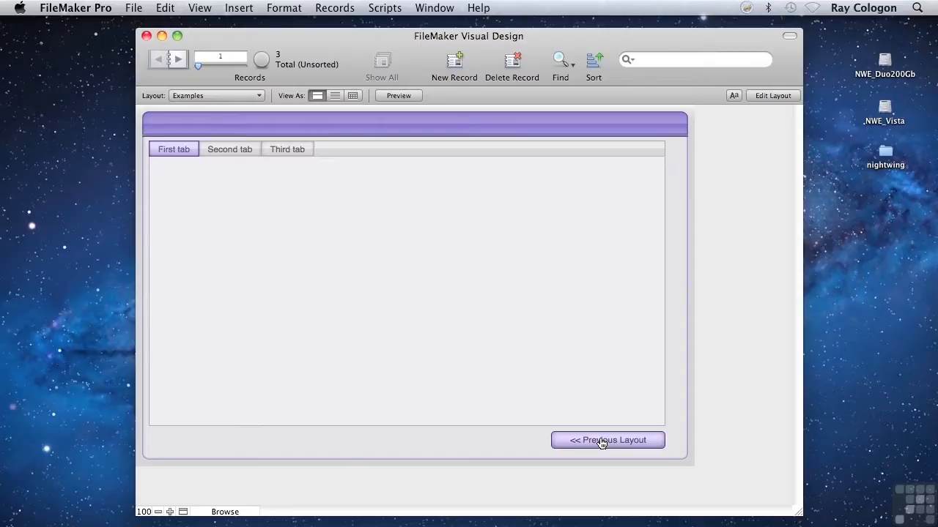
click(606, 440)
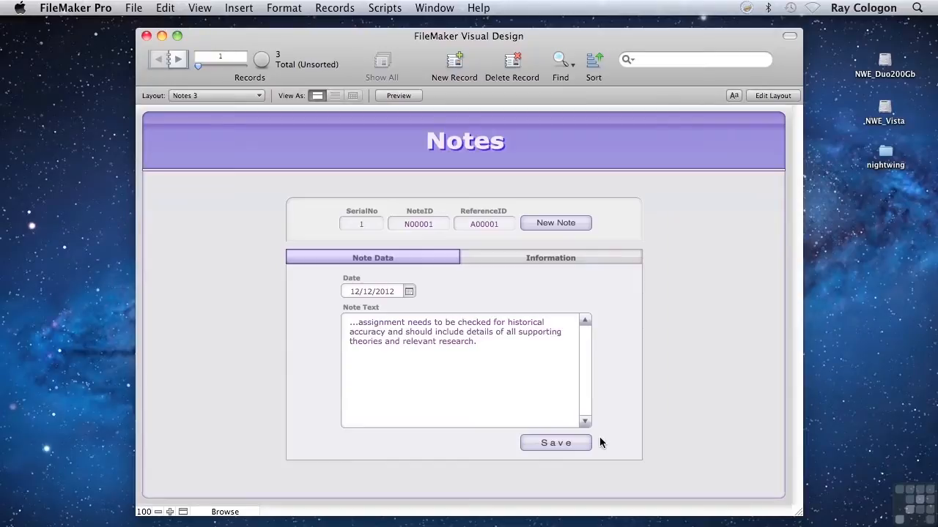